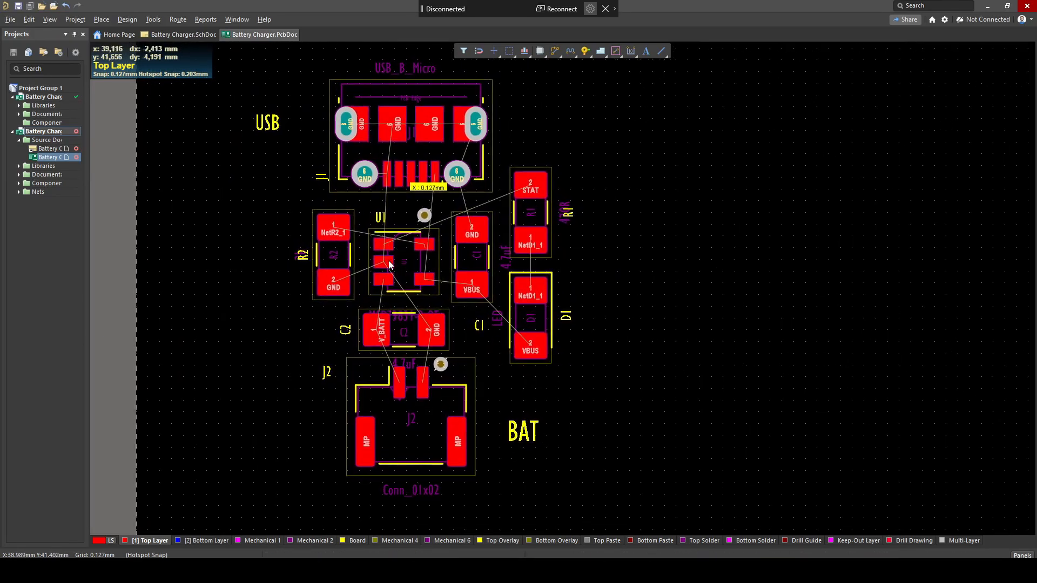
- Zoom out on the PCB until the whole board outline surrounds the charger components
scroll("down", 3)
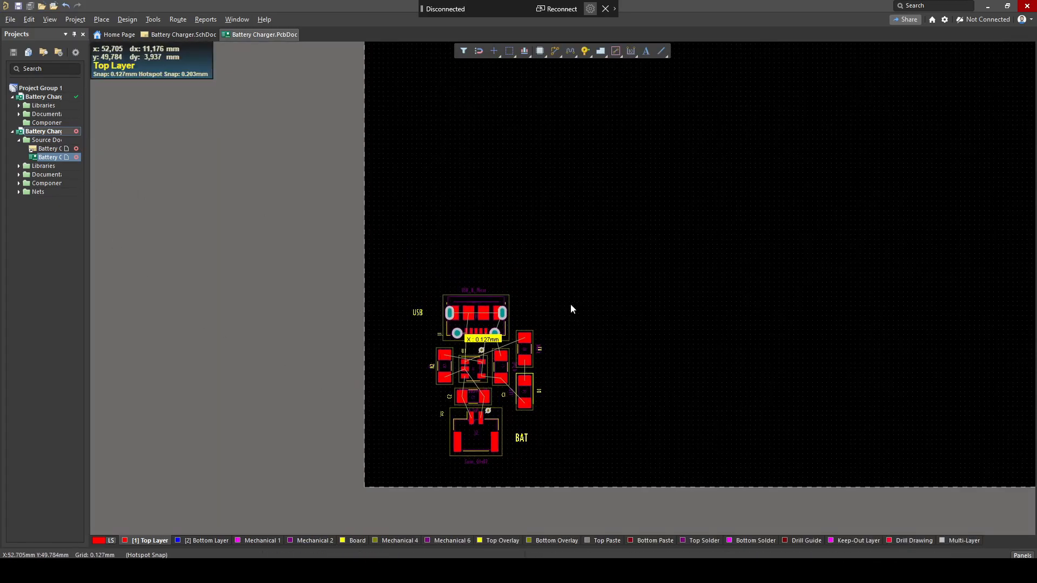
- Switch to the Battery Charger.SchDoc schematic with the MCP73831 charging circuit
left_click(180, 34)
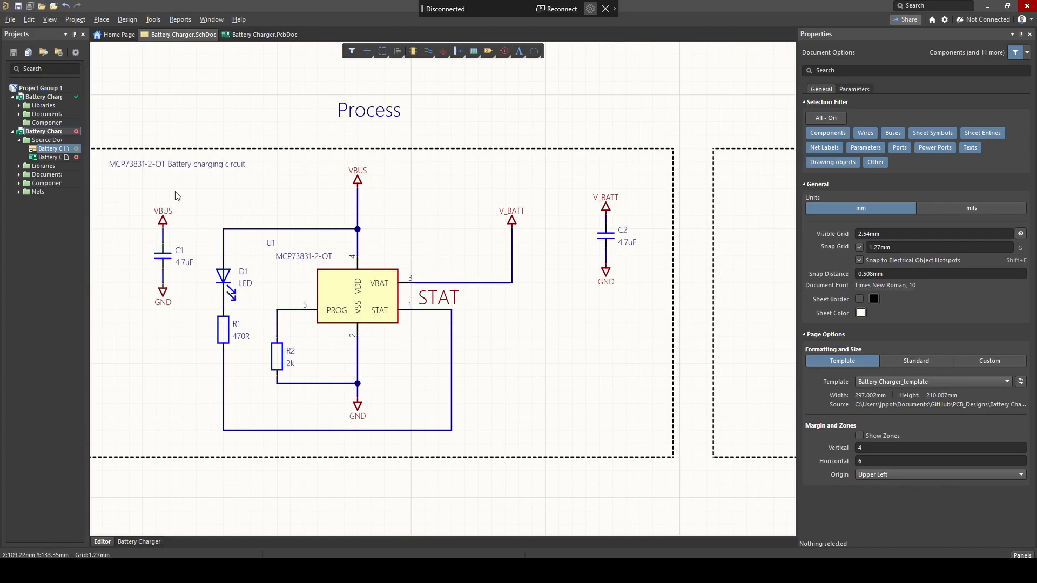
- Toggle between schematic and PCB, then settle on the Battery Charger.PcbDoc layout
left_click(263, 34)
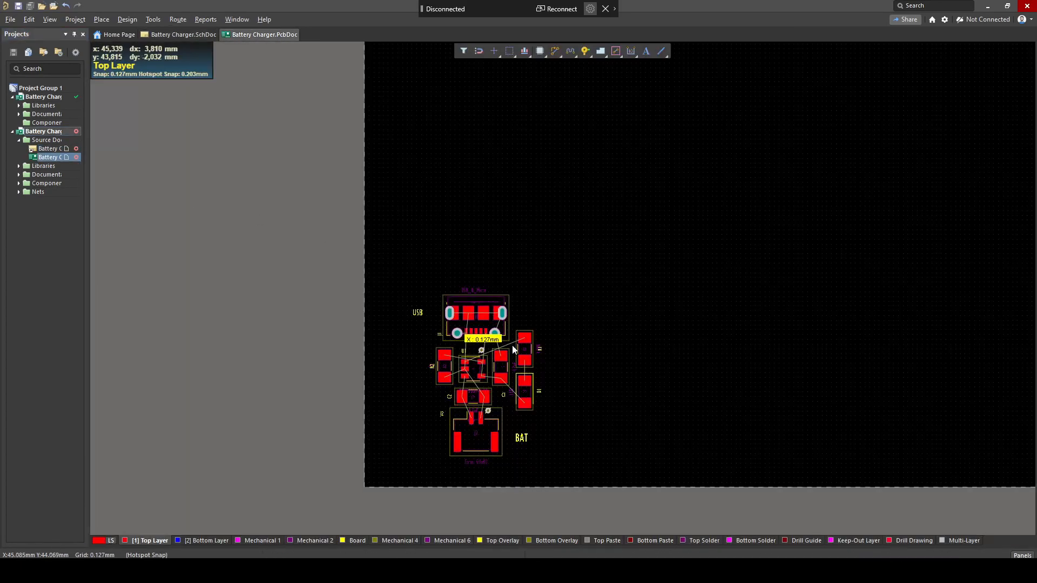
left_click(177, 34)
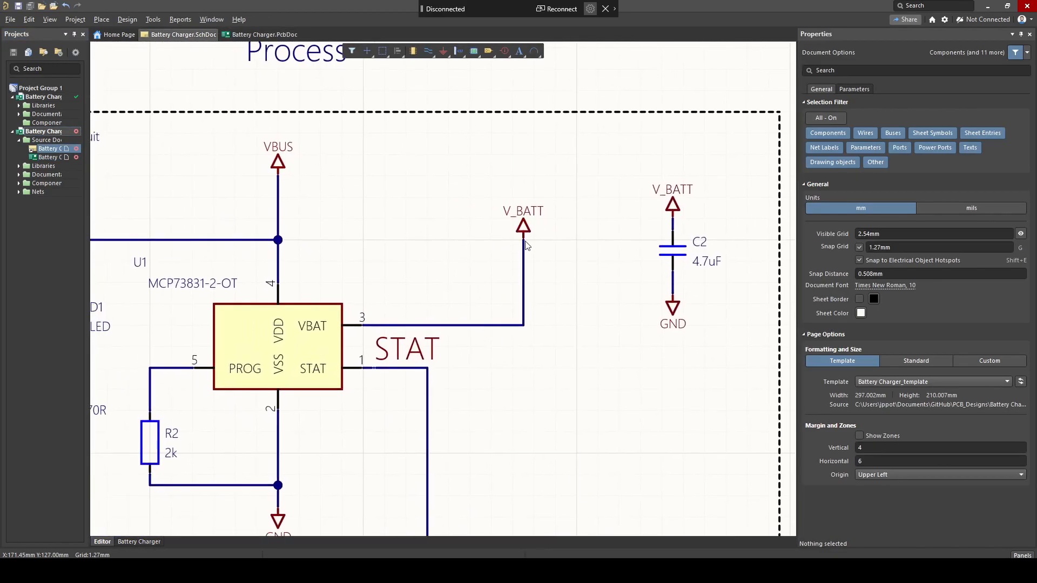
mouse_move(481, 265)
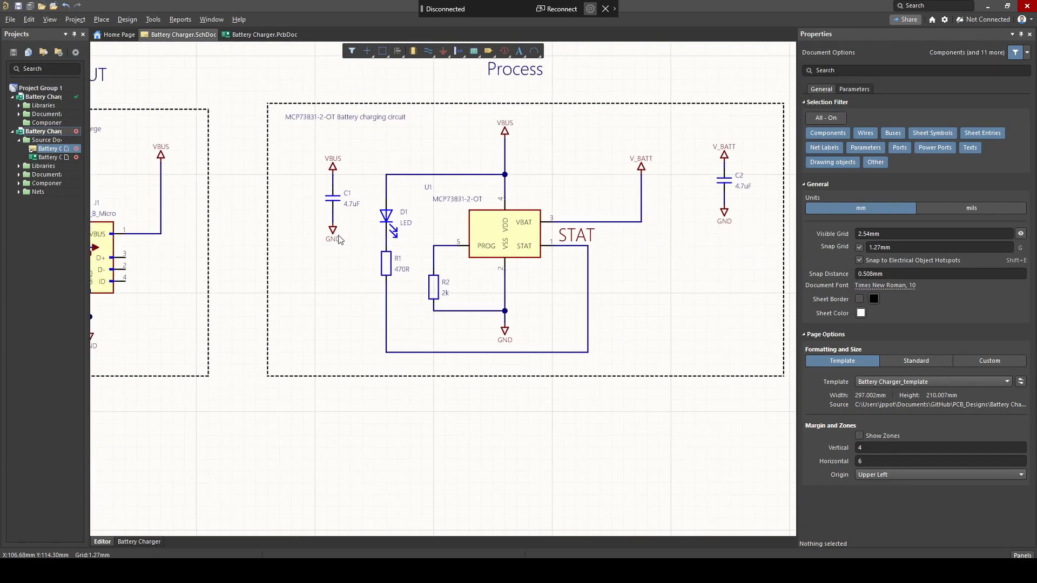
mouse_move(369, 236)
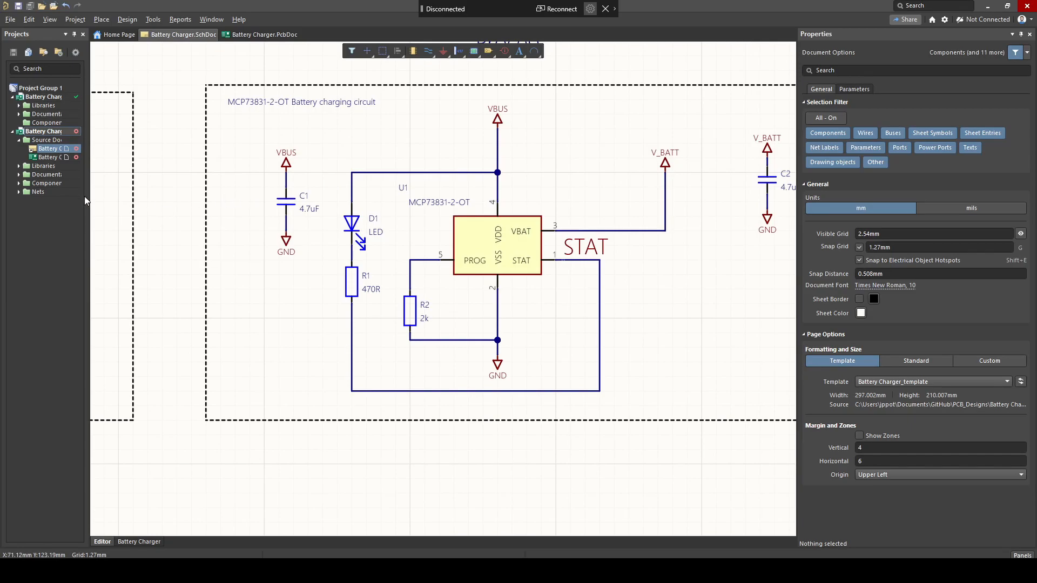
left_click(263, 34)
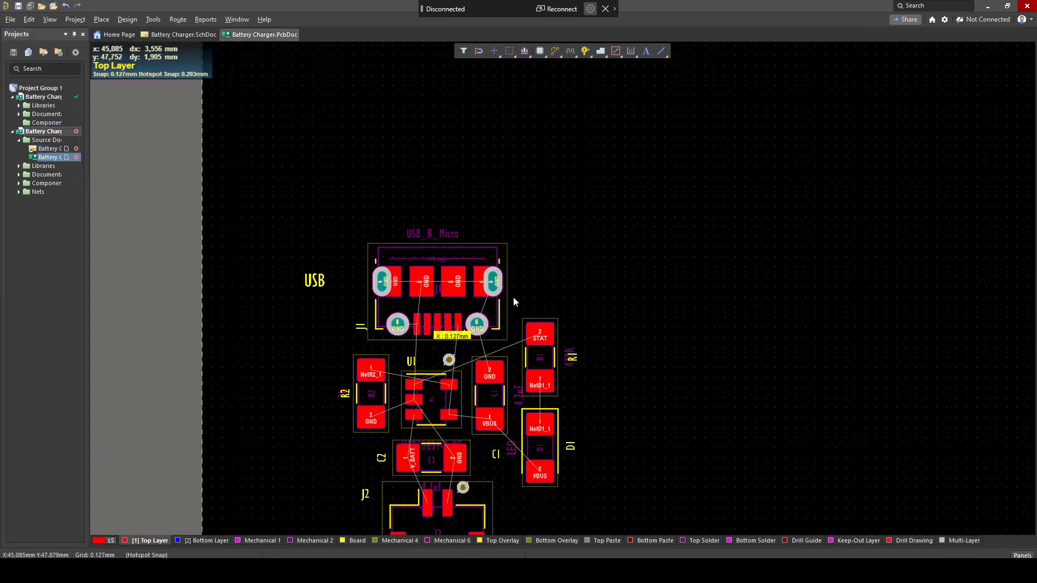